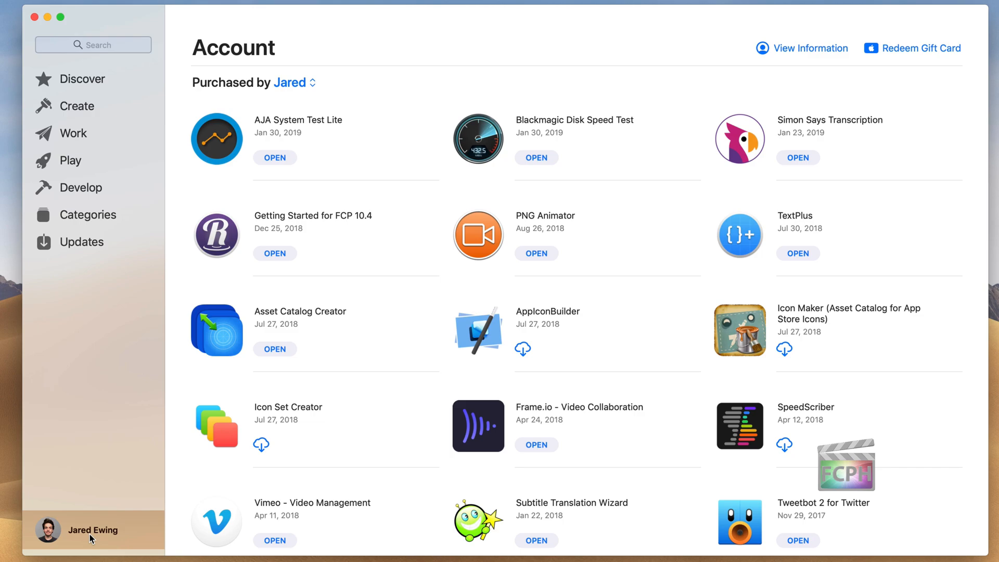
mouse_move(312, 203)
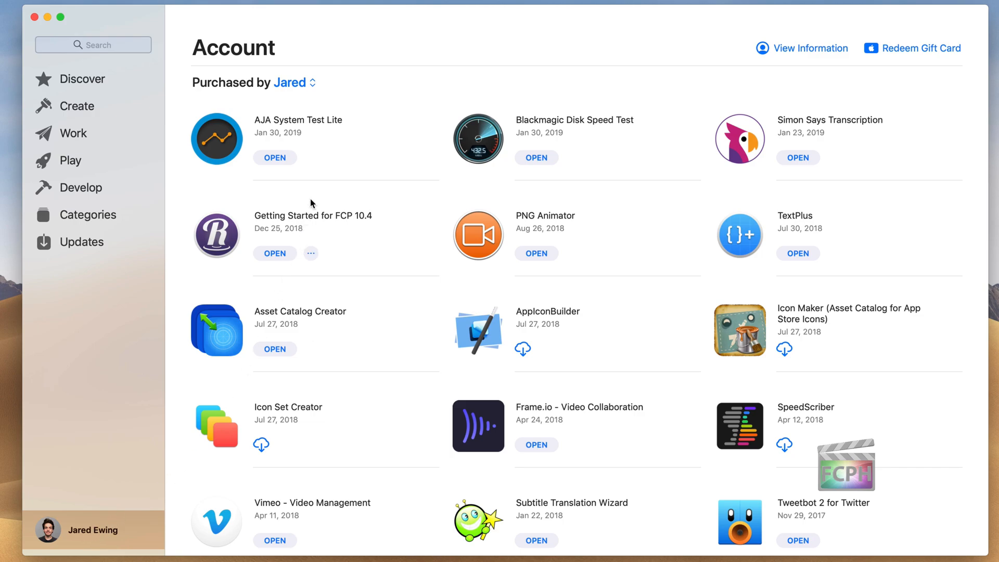
mouse_move(260, 97)
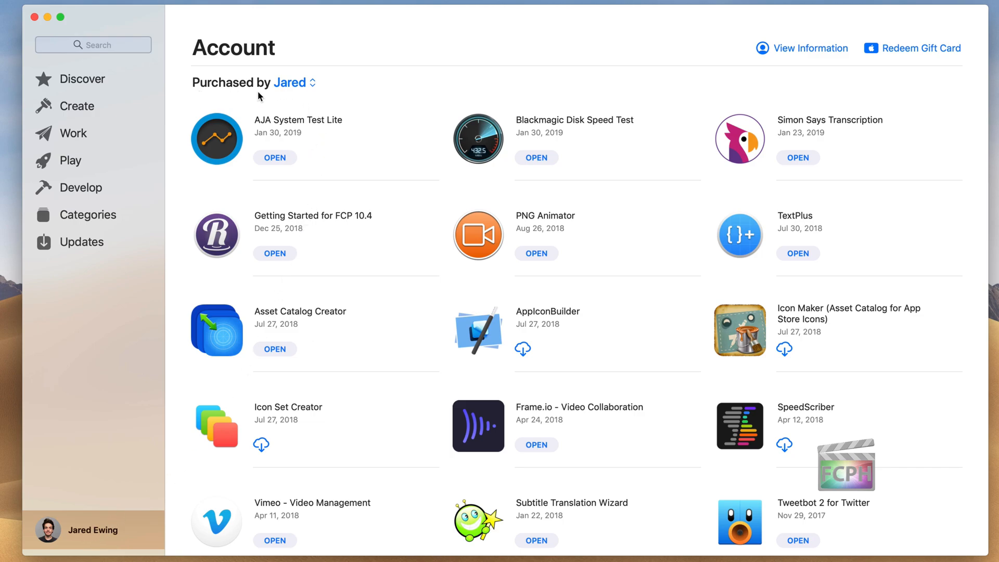
mouse_move(296, 99)
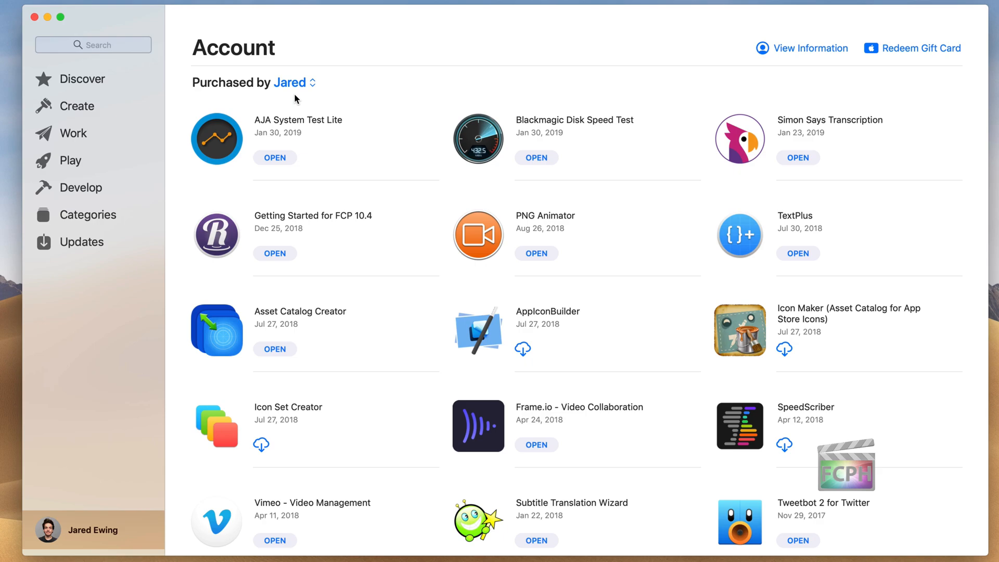
mouse_move(293, 95)
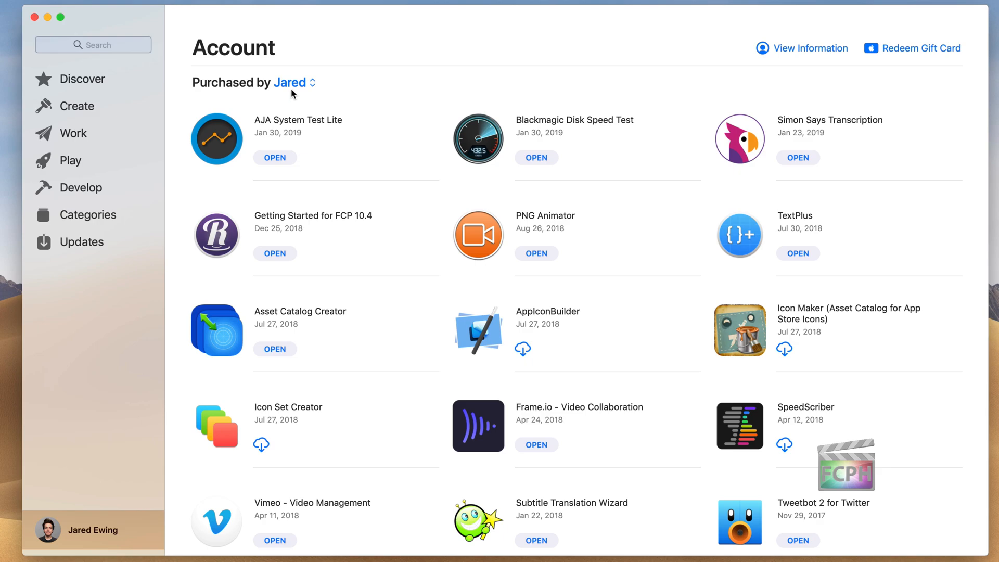
Pick a different family member from the 'Purchased by' dropdown to view their purchased apps.
left_click(290, 83)
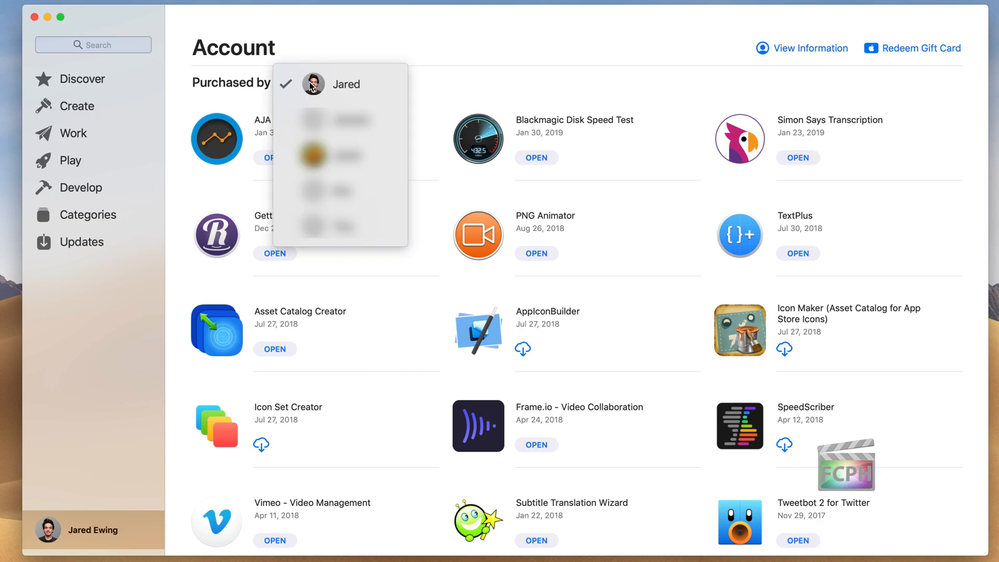
left_click(346, 84)
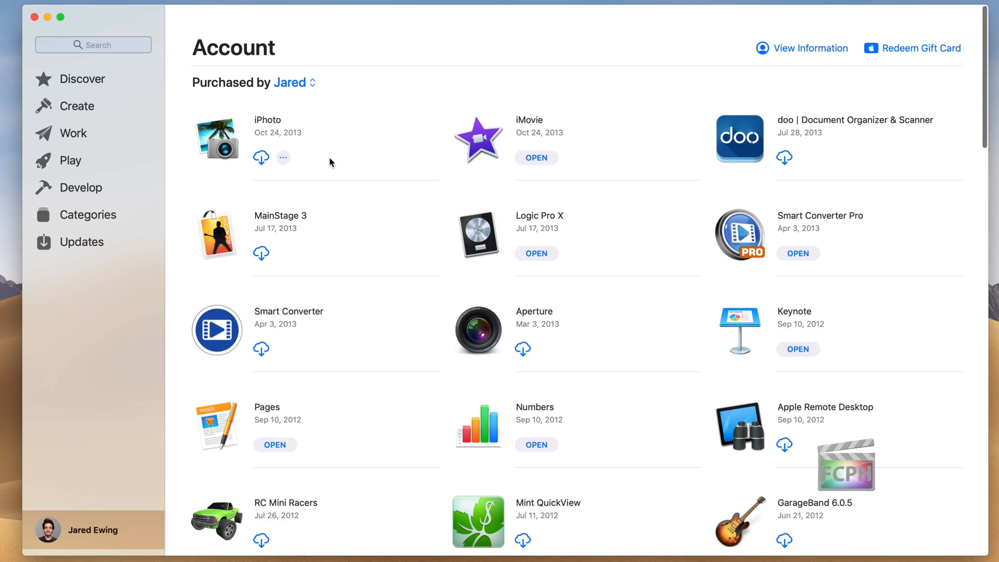
Scroll the purchase history back to 2011 until Final Cut Pro, Motion and Compressor appear.
scroll("down", 3)
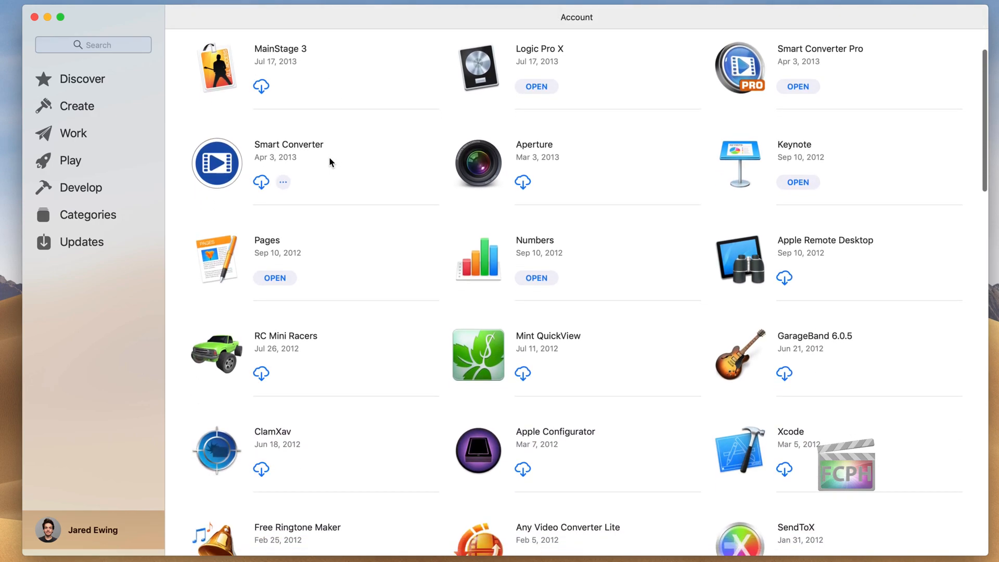
scroll("down", 3)
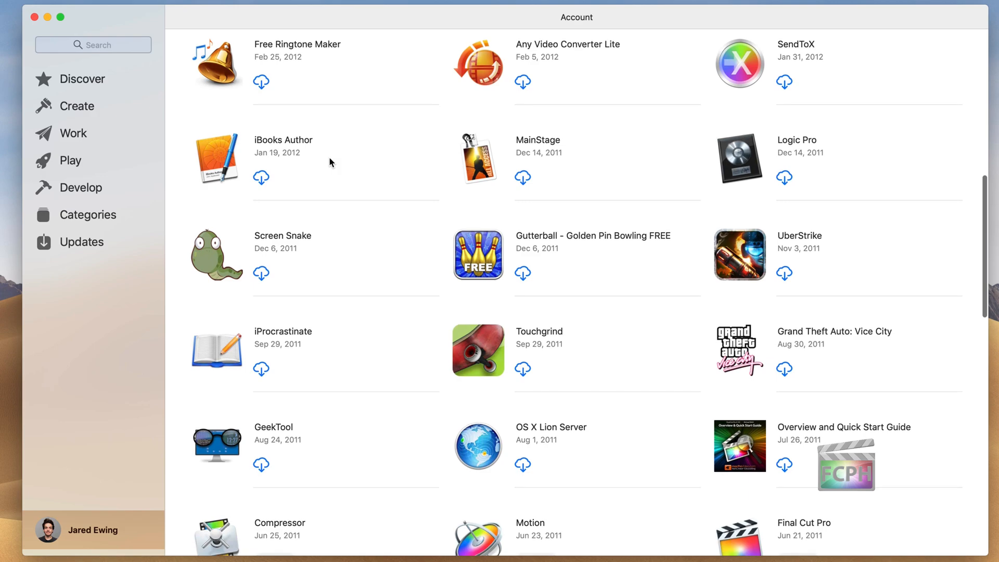
scroll("down", 3)
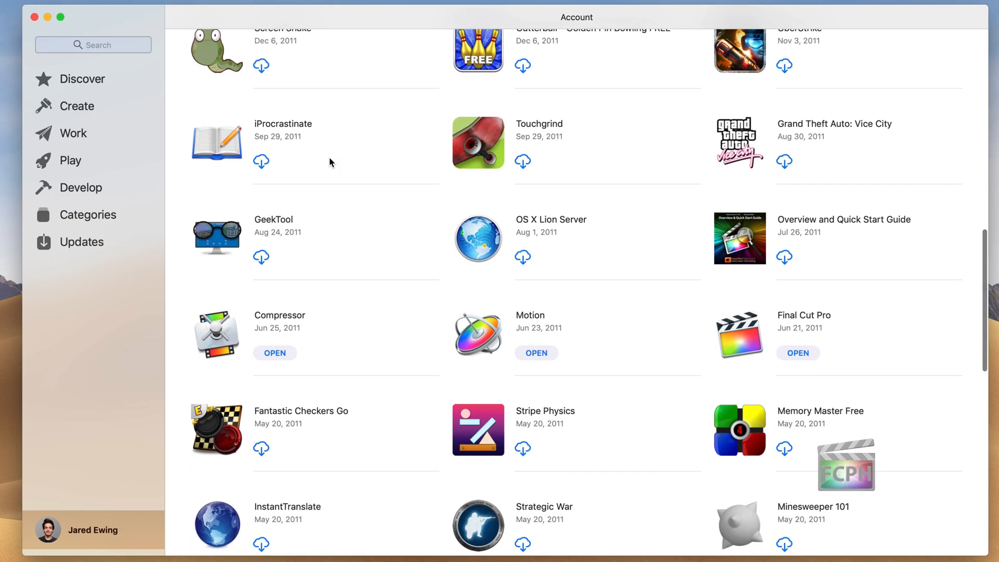